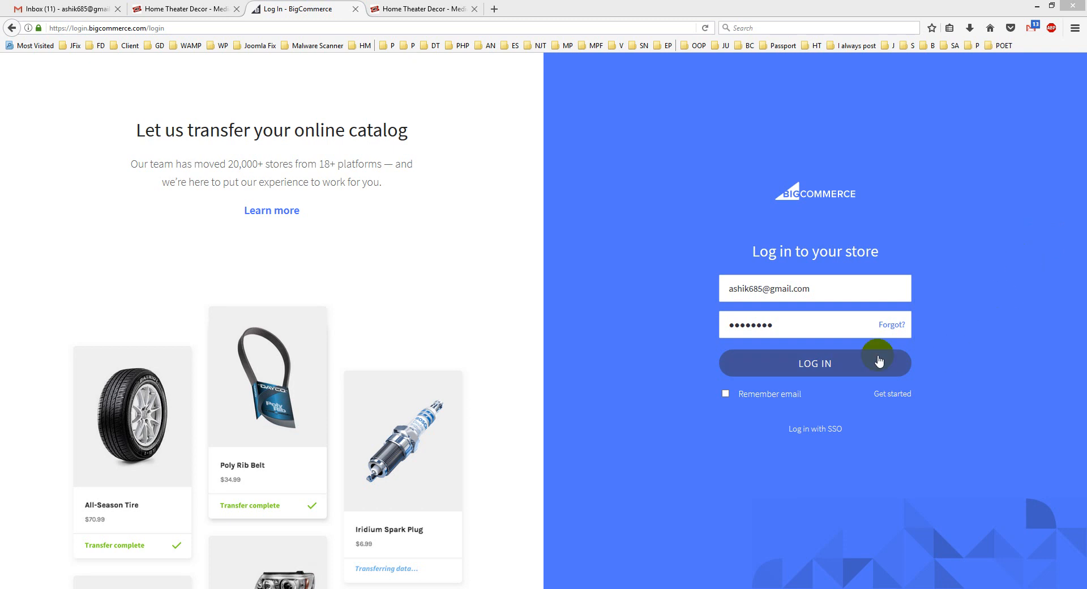
Step: Sign in to the BigCommerce store with the entered email and password
click(815, 363)
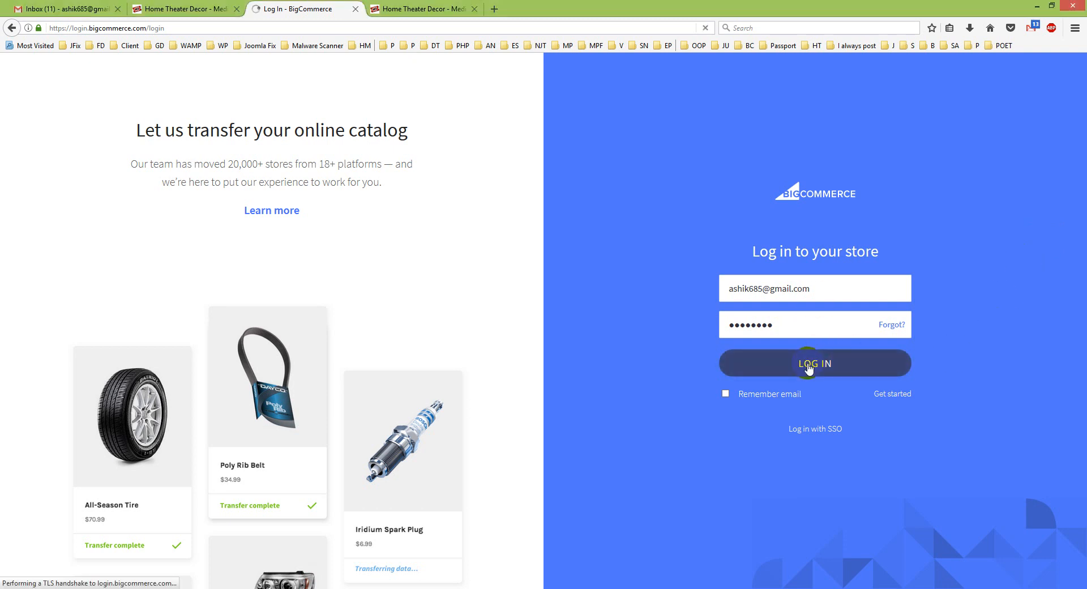
Step: Submit the login and select Home Theater Mart from the store picker
click(815, 363)
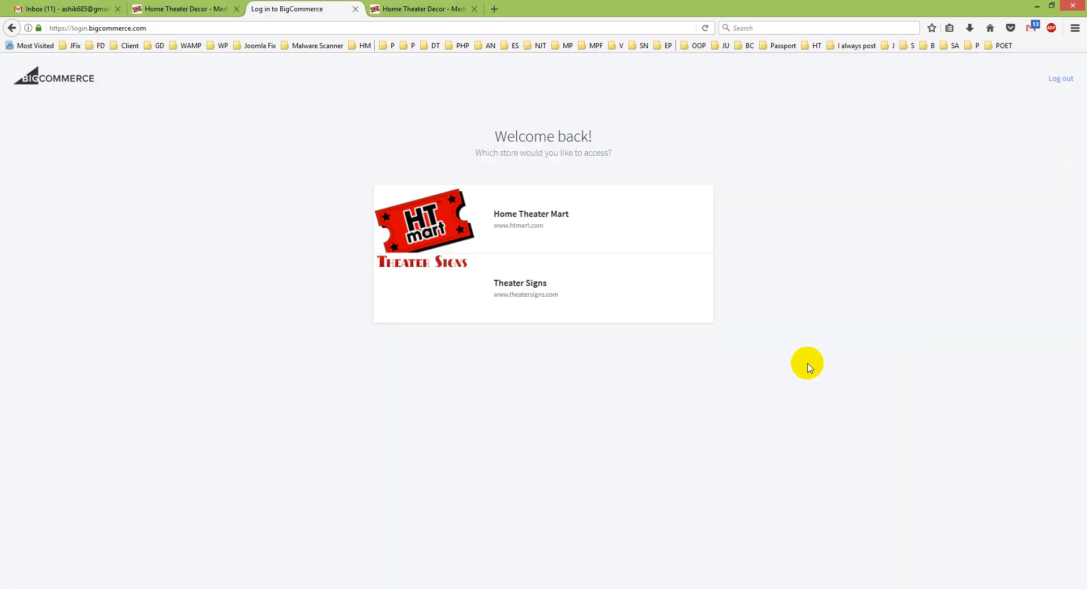
mouse_move(521, 219)
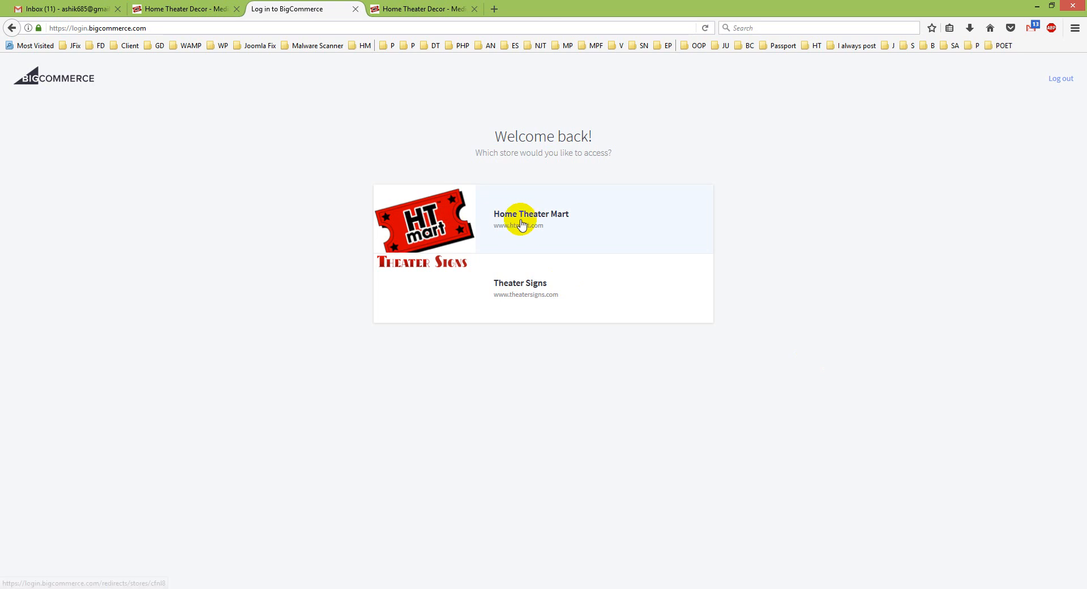
click(530, 214)
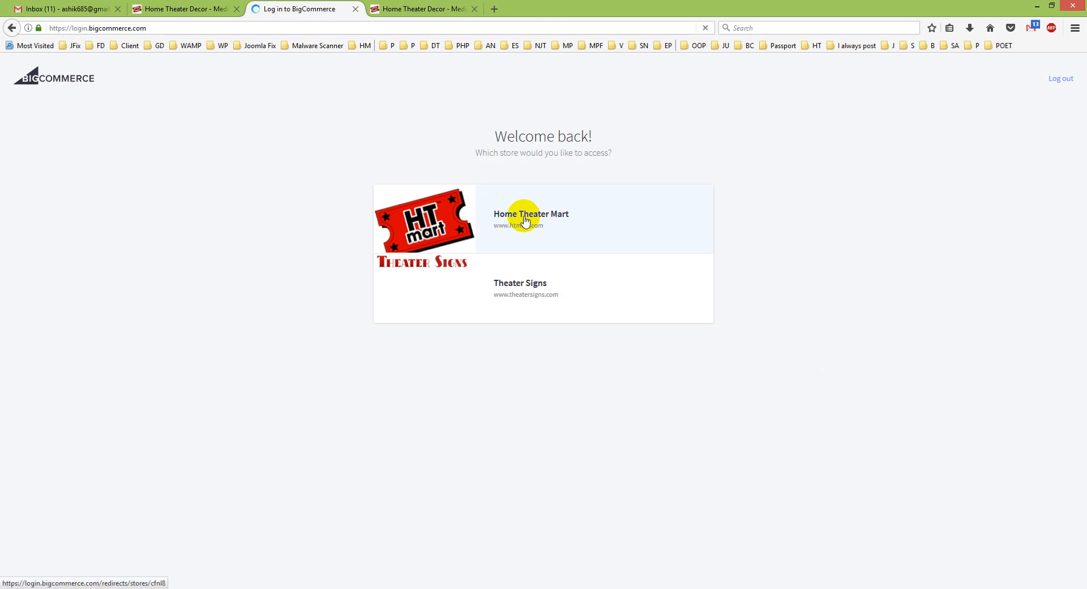
click(531, 214)
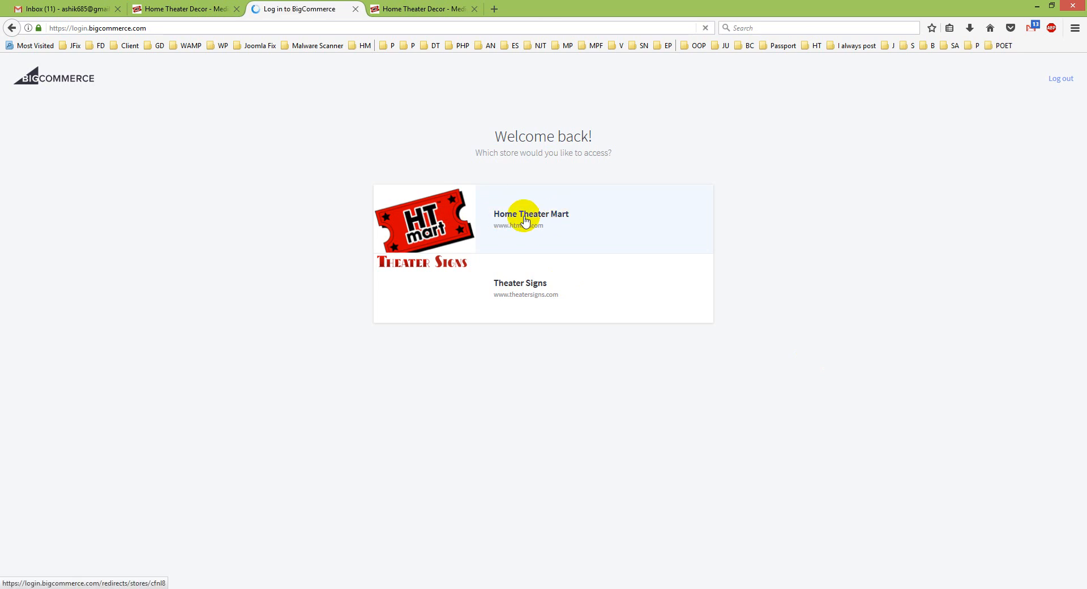
click(531, 214)
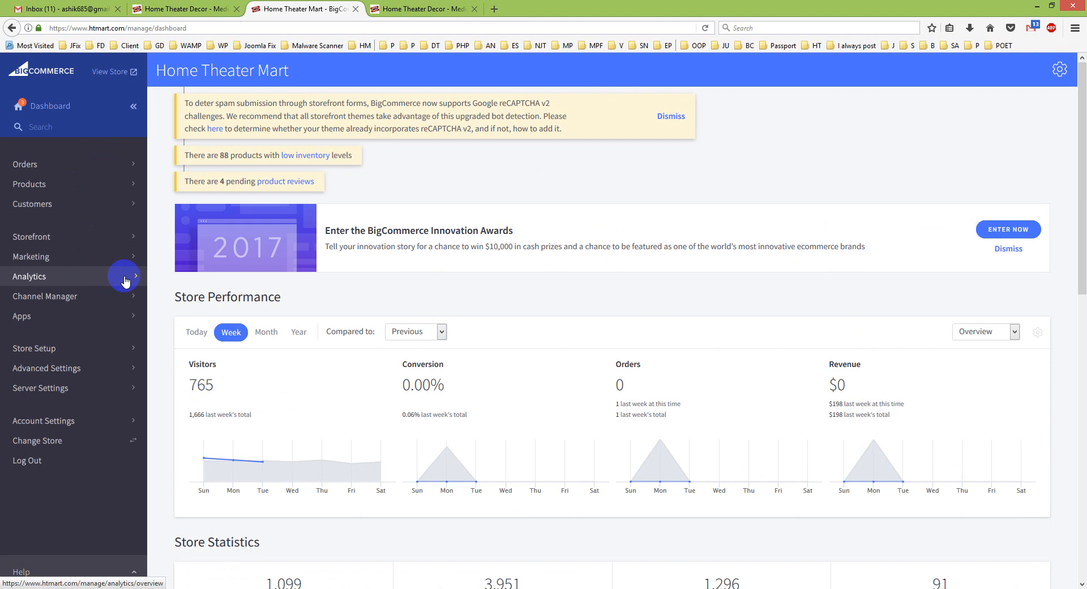
mouse_move(85, 237)
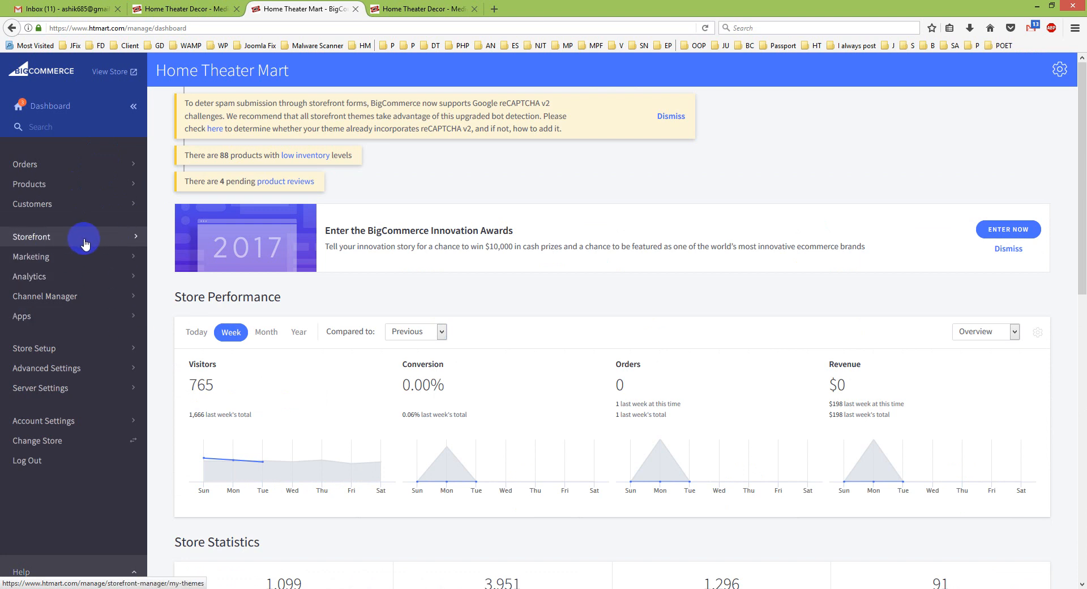
Step: Go to Storefront > My Themes showing the Health and Beauty White theme
click(82, 239)
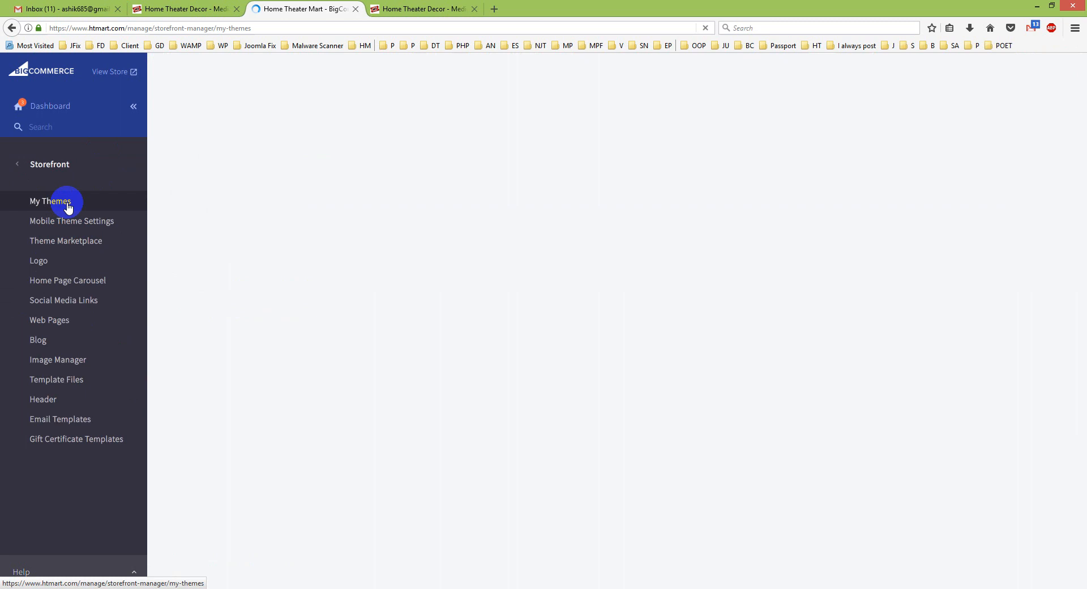
click(50, 202)
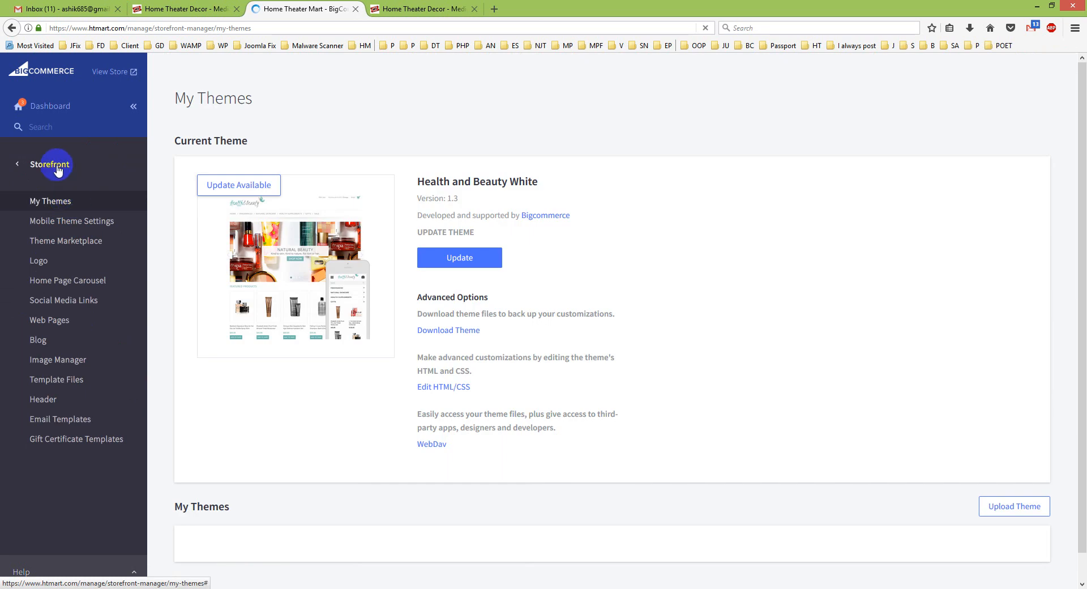
Step: Launch Edit HTML/CSS under Advanced Options to load default.html in Design Mode
click(48, 319)
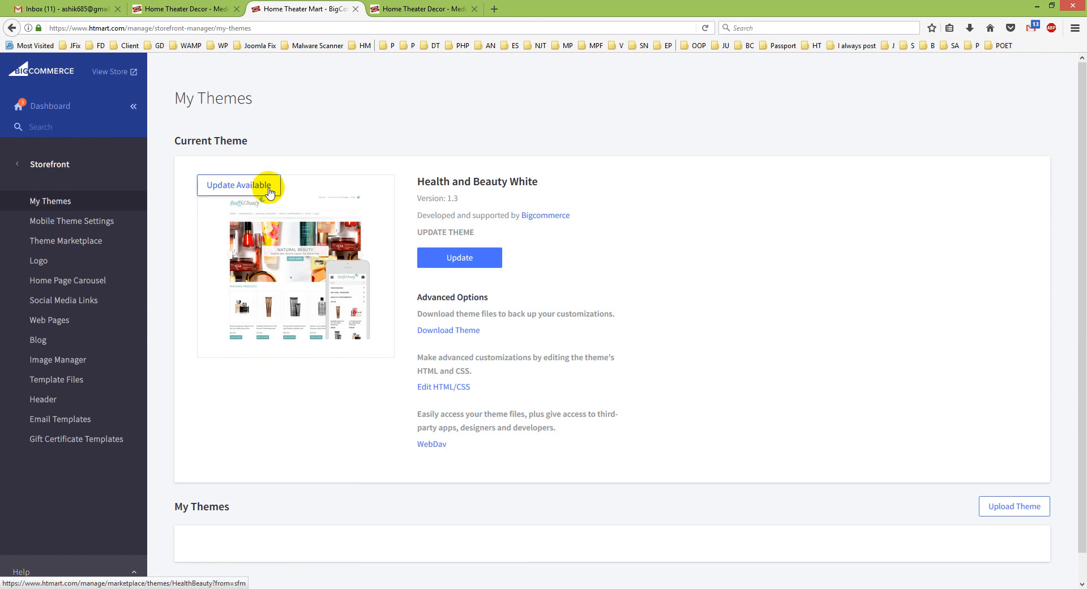
mouse_move(496, 391)
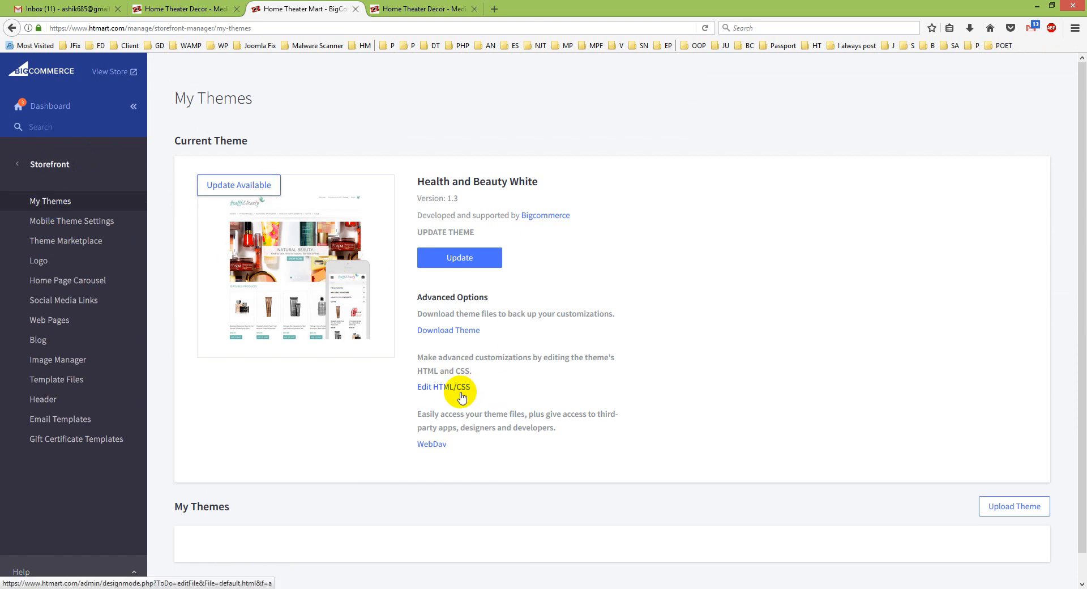
click(444, 386)
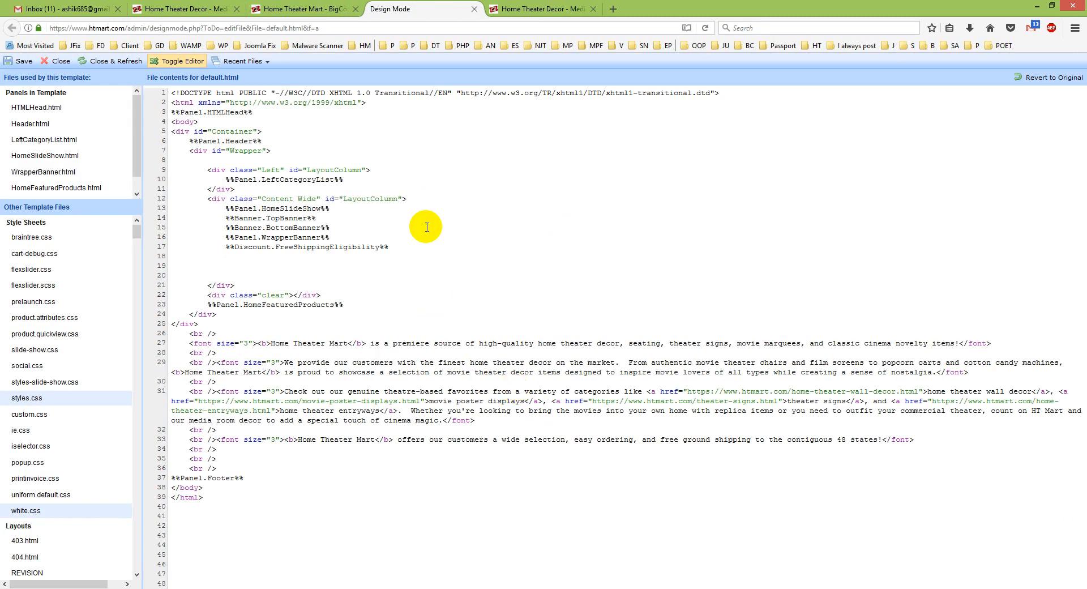
mouse_move(182, 344)
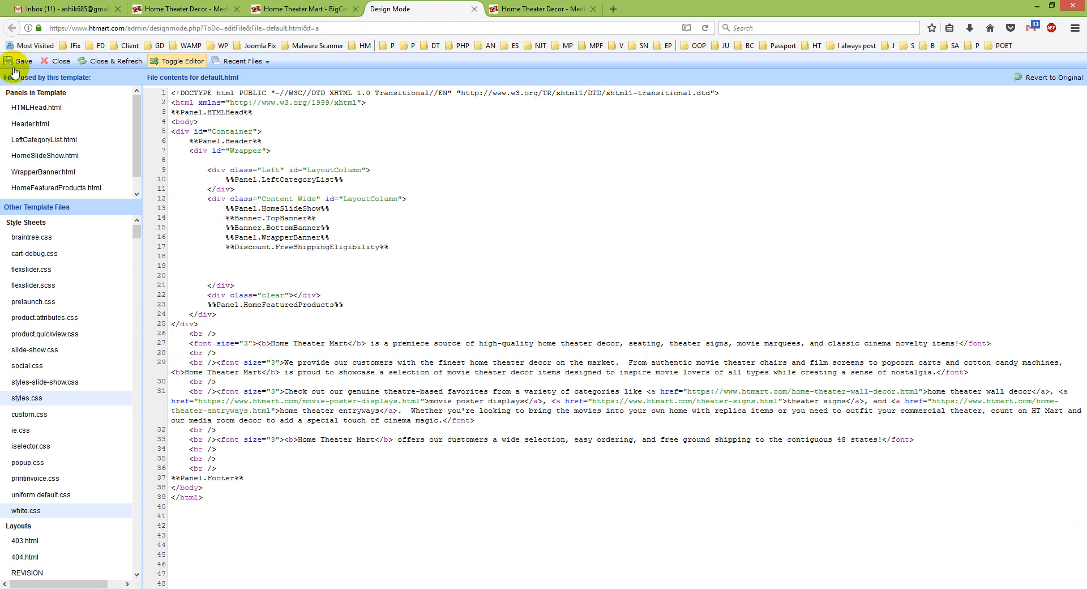
mouse_move(316, 354)
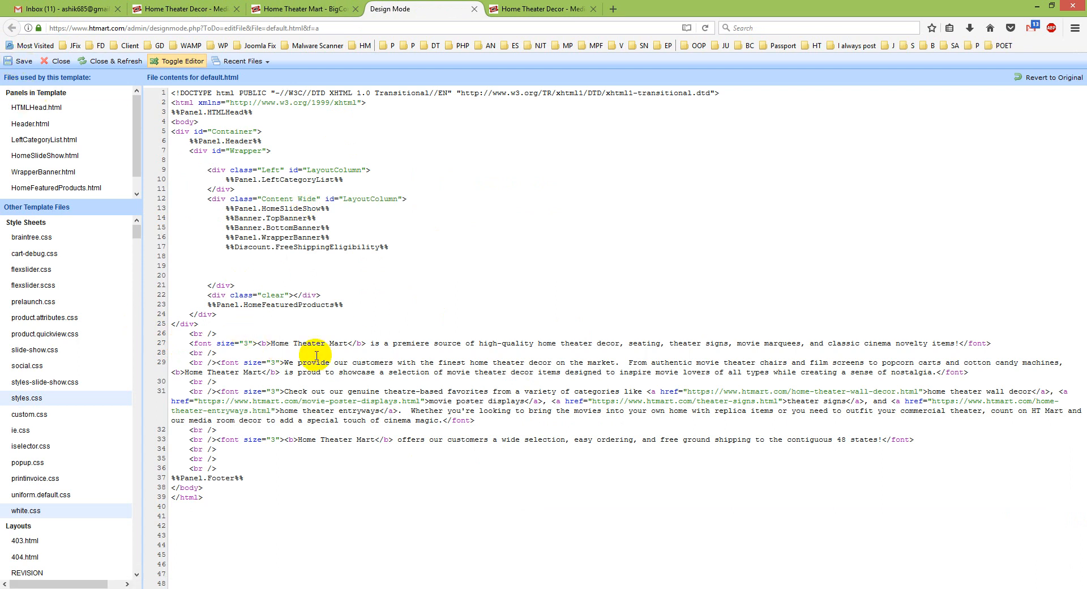